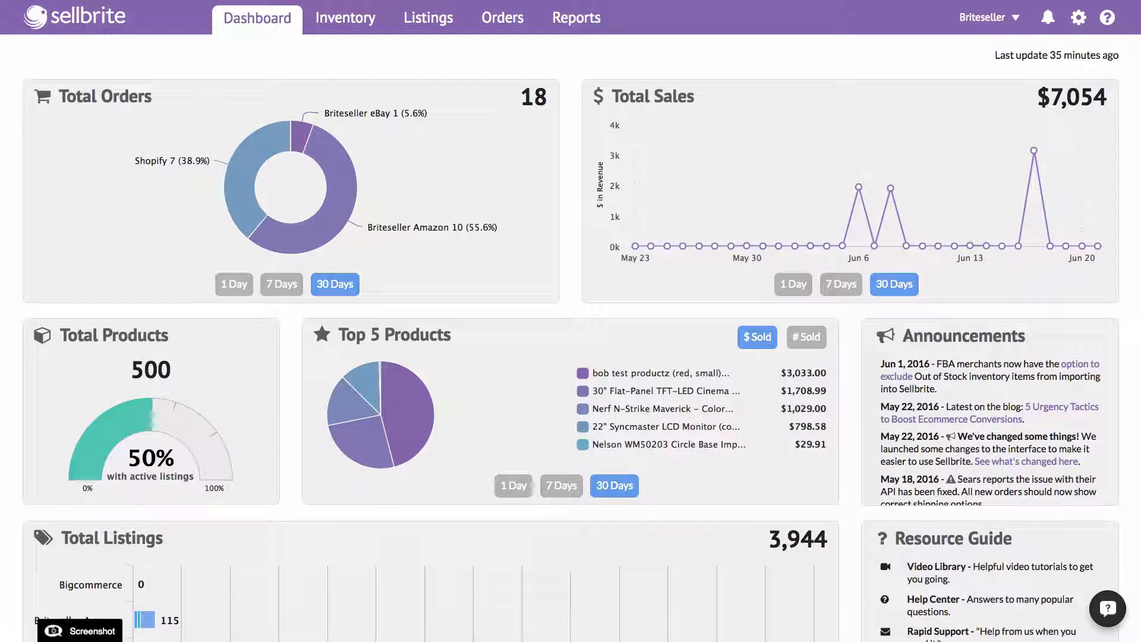
# Pass through the Shopify listings into the Selling Manager catalogue of 177 products
pyautogui.click(428, 17)
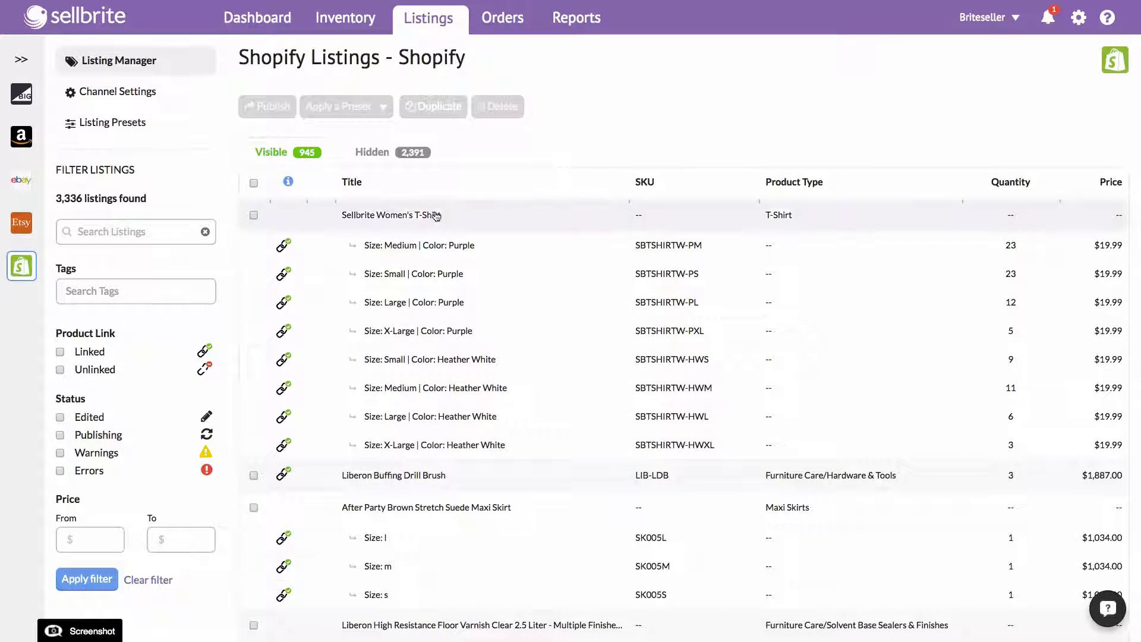
pyautogui.click(392, 215)
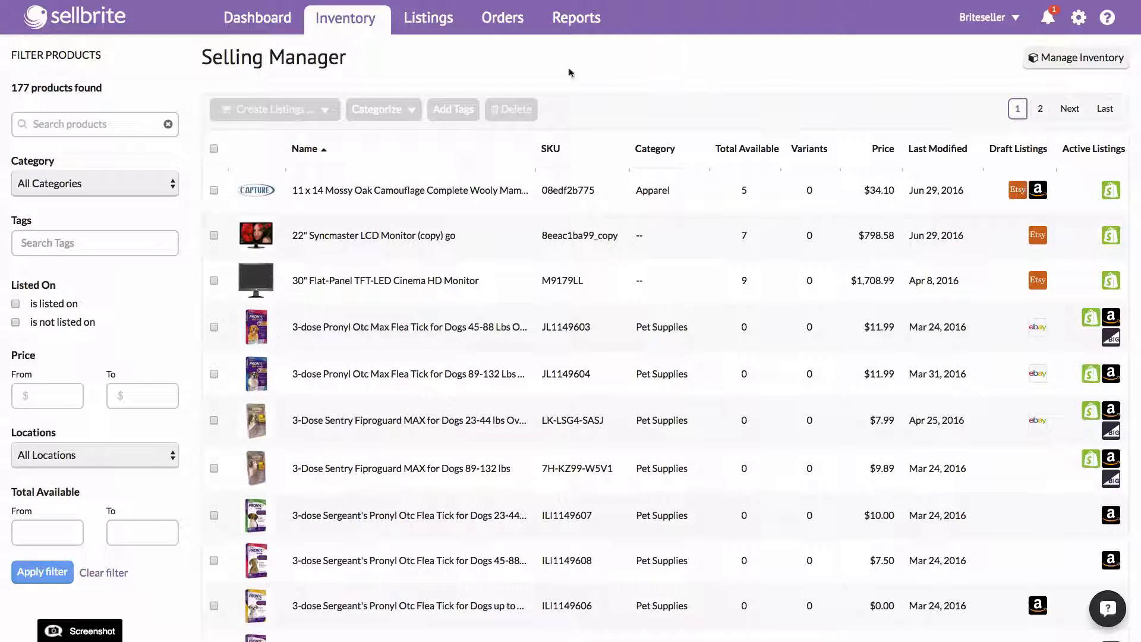
# Switch to Briteseller eBay, toggle select-all on drafts, then show the five active listings
pyautogui.click(427, 18)
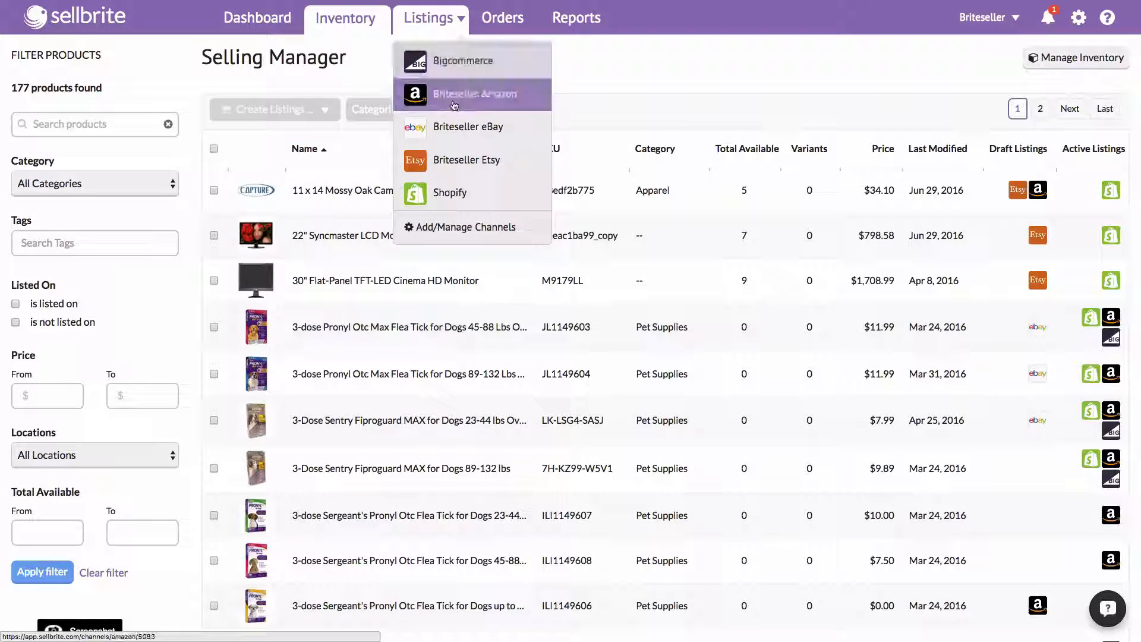
pyautogui.click(468, 127)
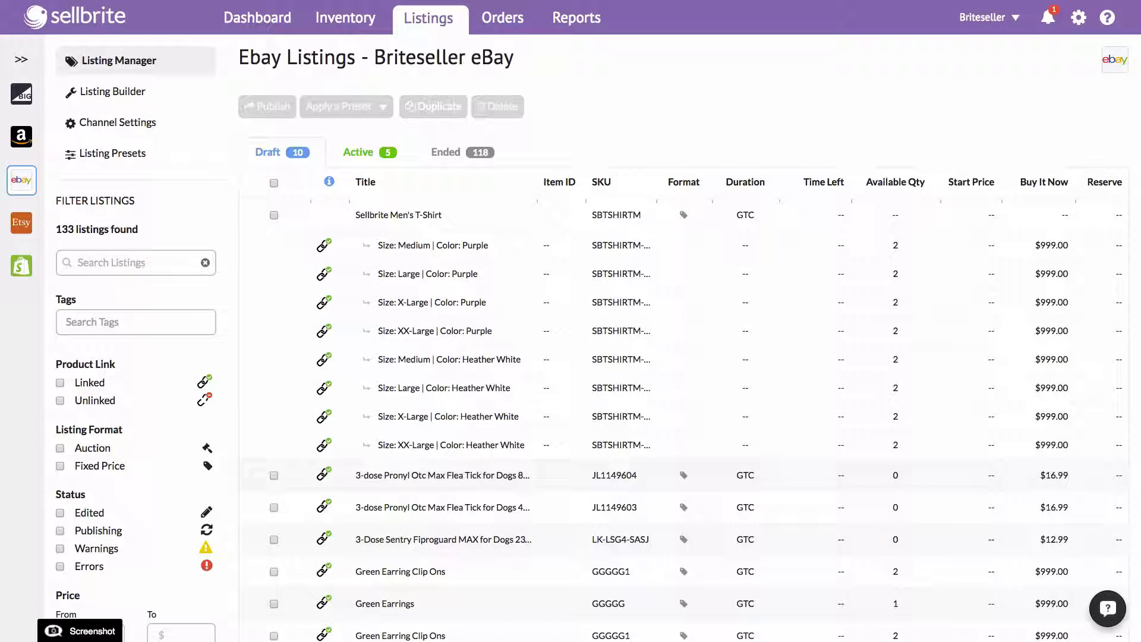
pyautogui.click(274, 183)
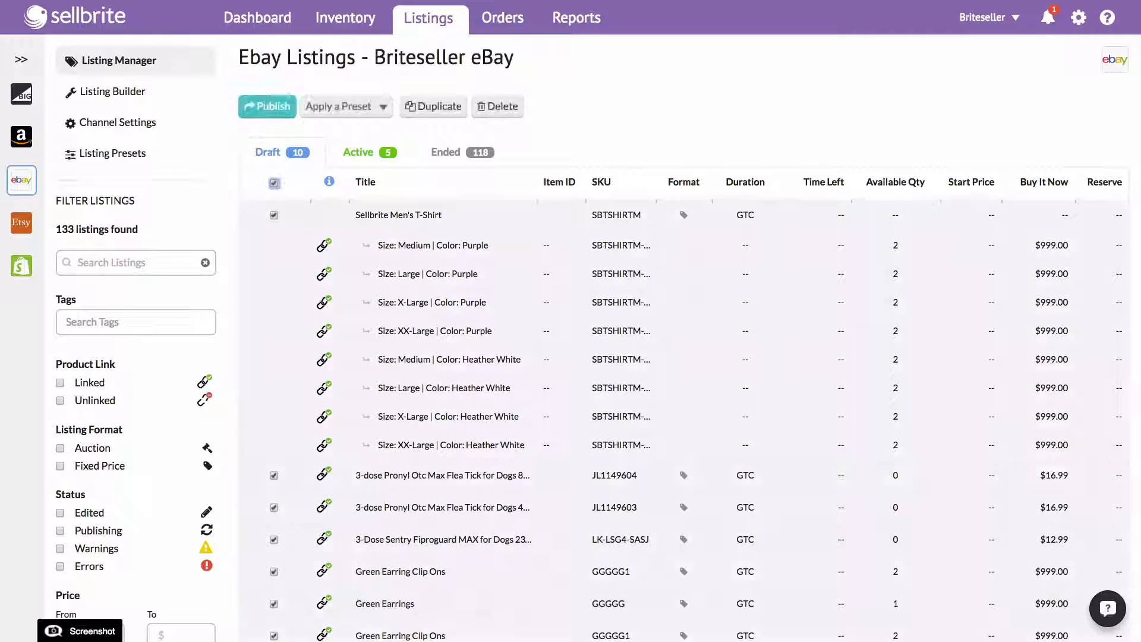
pyautogui.click(273, 183)
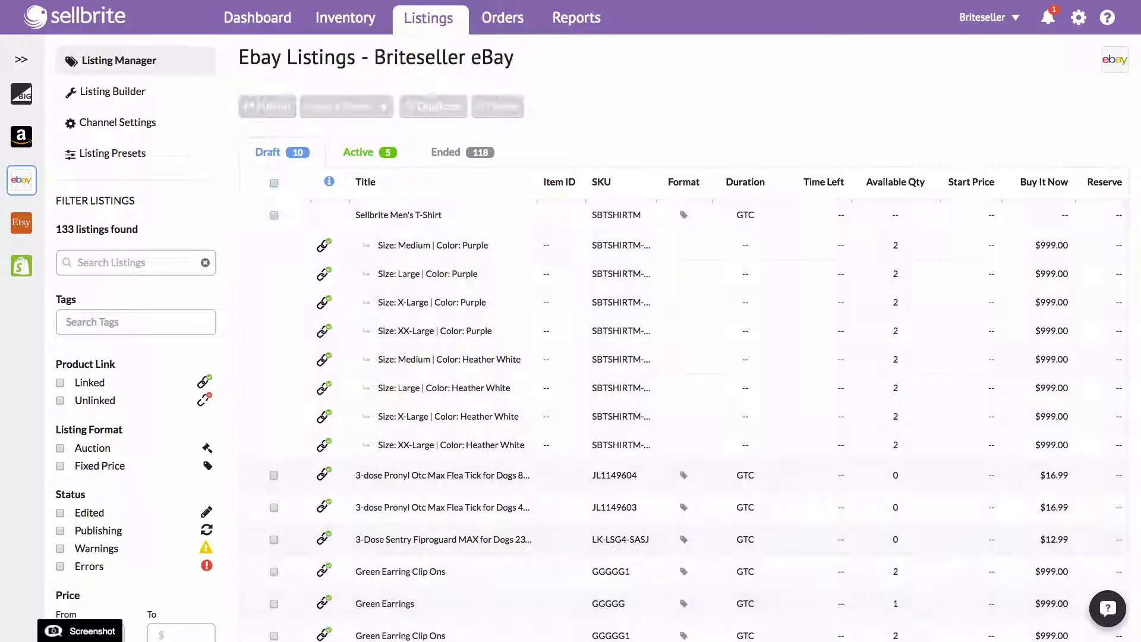
pyautogui.click(358, 153)
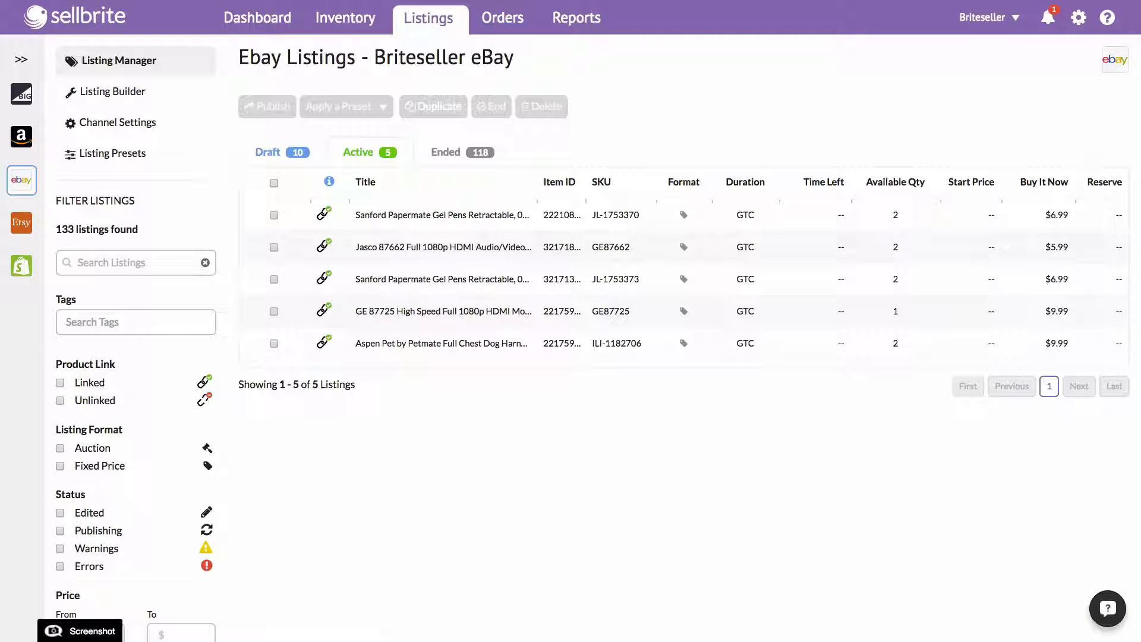
# Glance at the Briteseller Amazon listings, then switch to Shopify's 945 listings
pyautogui.click(22, 136)
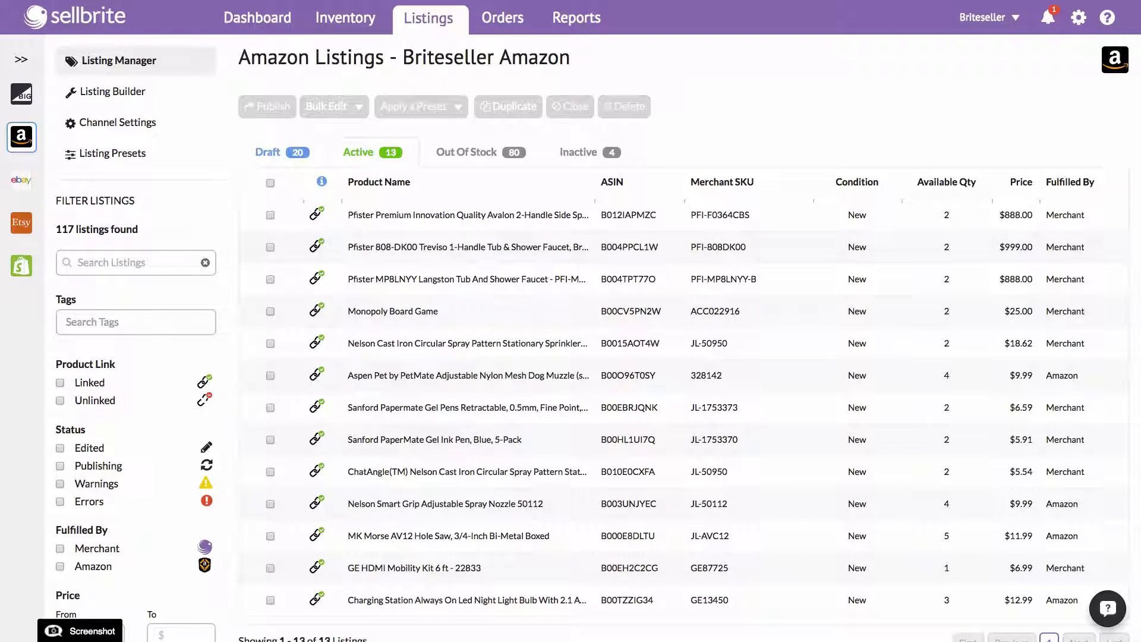
pyautogui.click(21, 266)
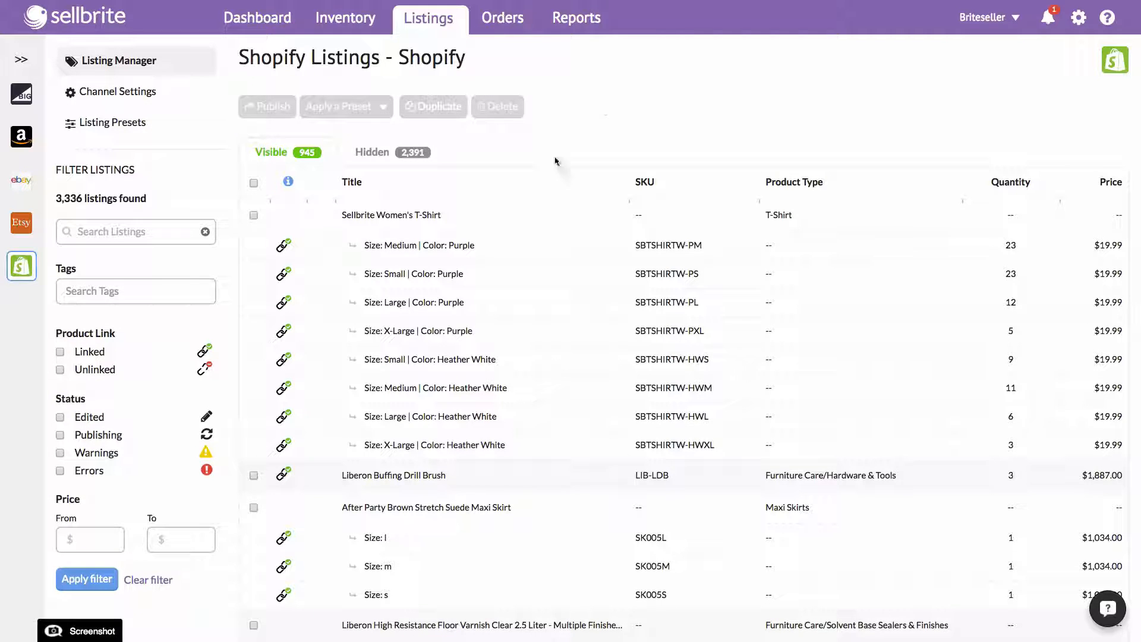
# Select all Shopify listings, apply and confirm the 'Shopify + 10%' preset, then go to Dashboard
pyautogui.click(391, 214)
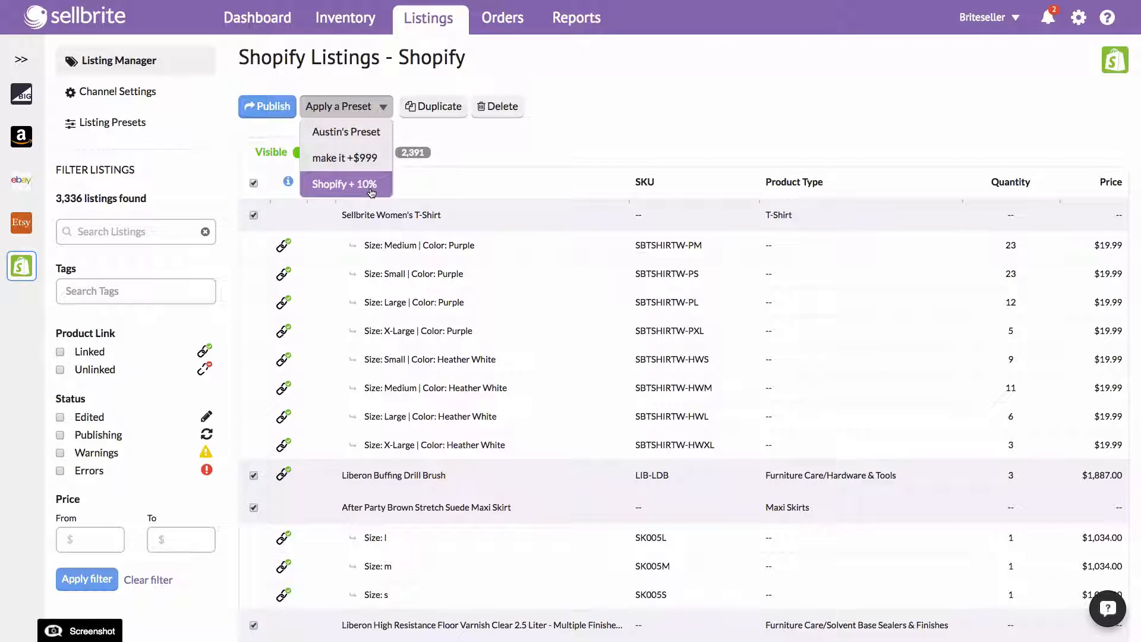
pyautogui.click(345, 184)
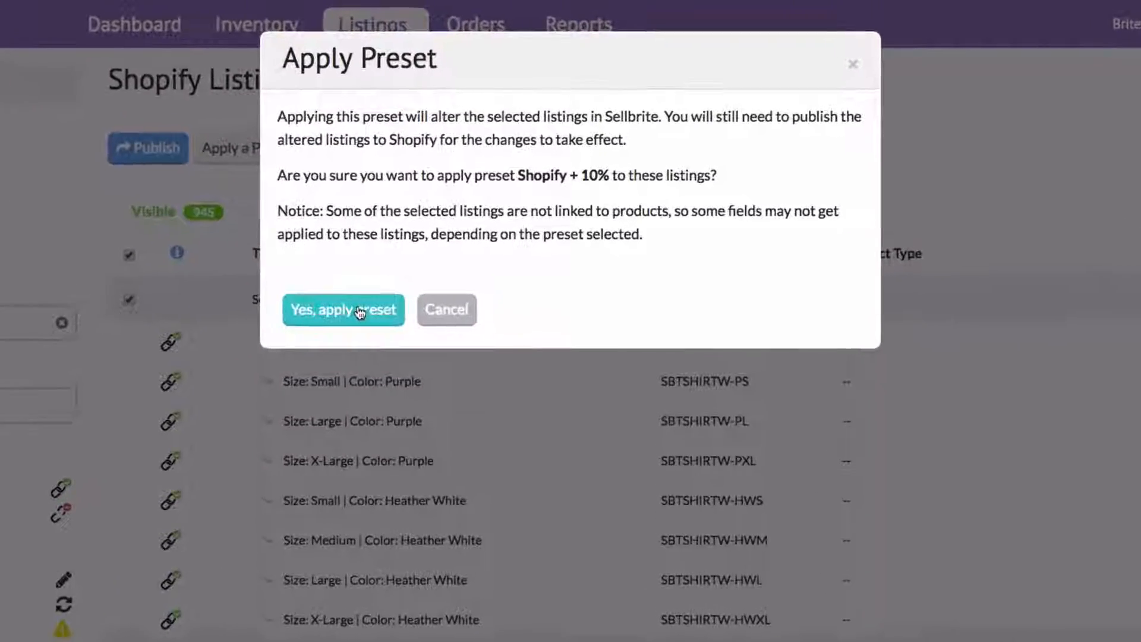
pyautogui.click(343, 310)
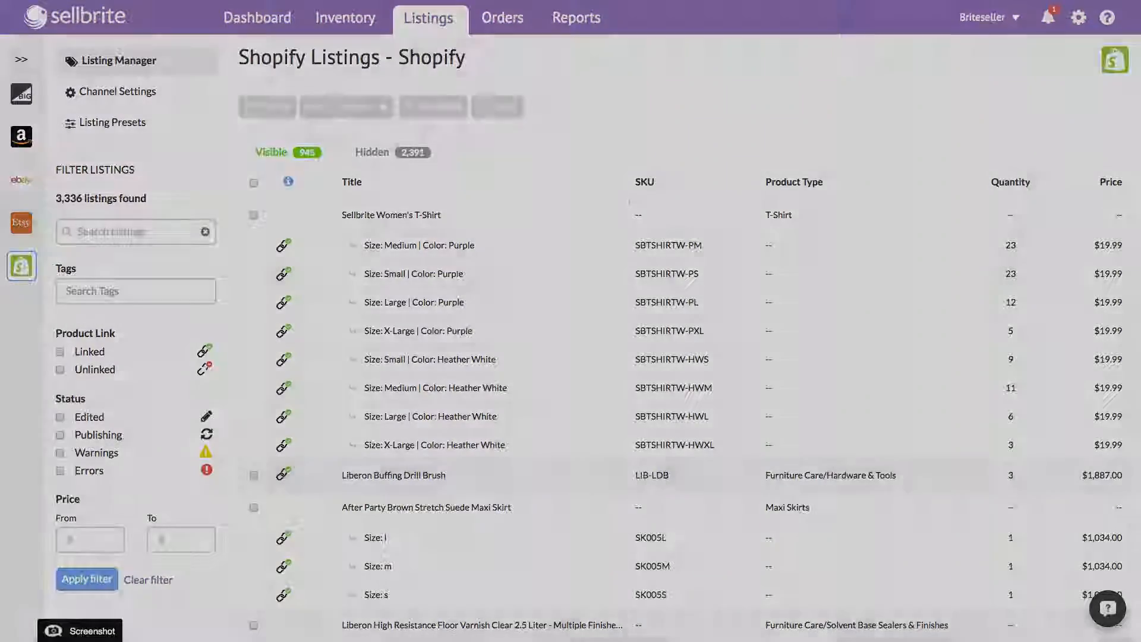
pyautogui.click(258, 17)
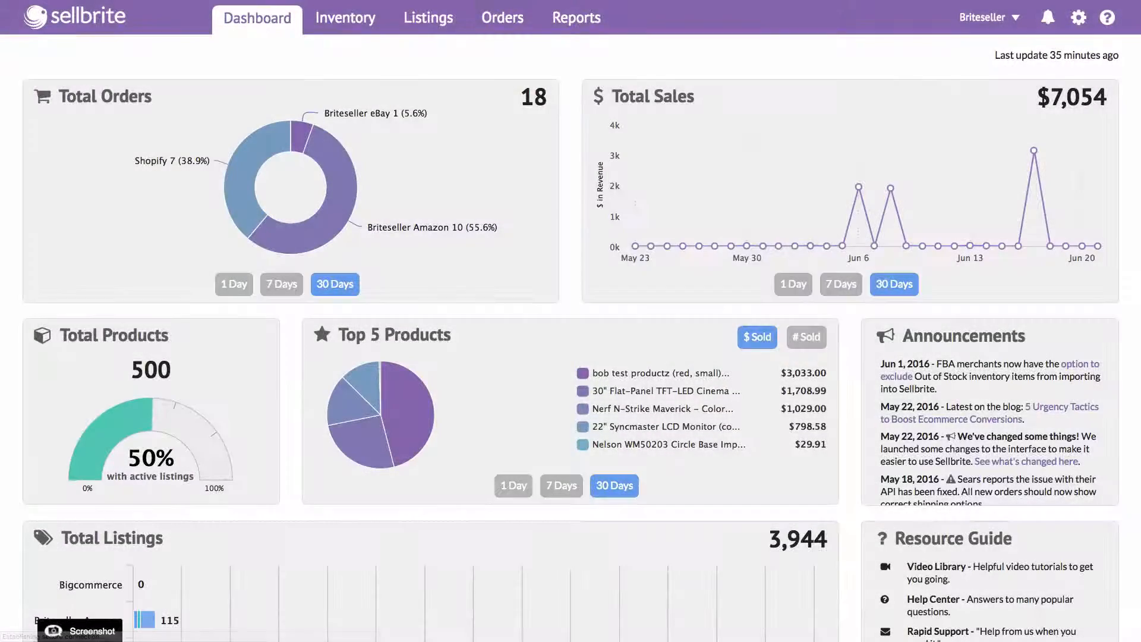